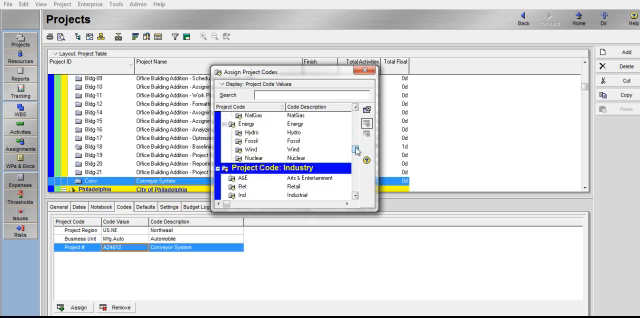
# - Review the Assign Project Codes list before returning to the Projects table
pyautogui.scroll(-3)
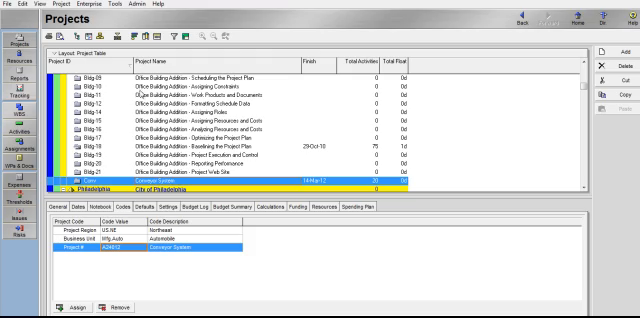
# - Reach the Project Code Definitions window via Enterprise > Project Codes and Modify
pyautogui.click(188, 8)
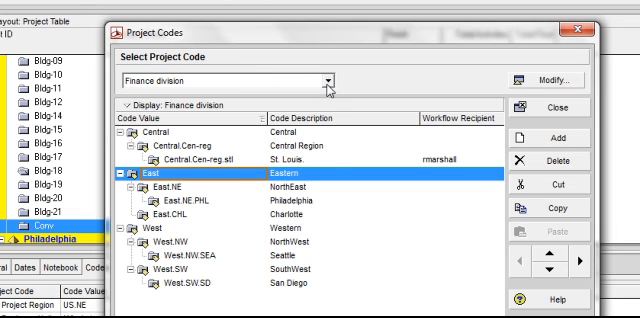
pyautogui.click(326, 82)
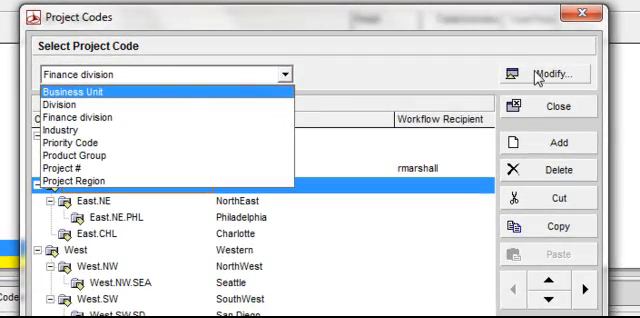
pyautogui.click(548, 74)
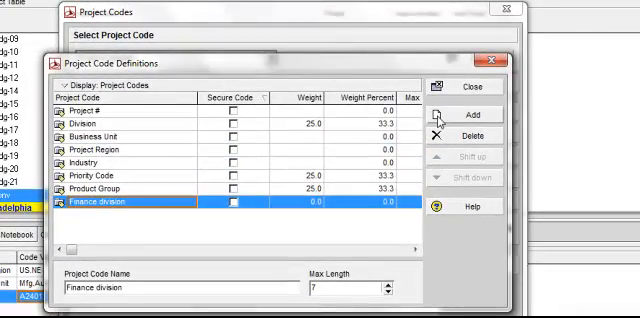
# - Add a project code definition named 'Under Construction' with maximum length 20
pyautogui.click(468, 104)
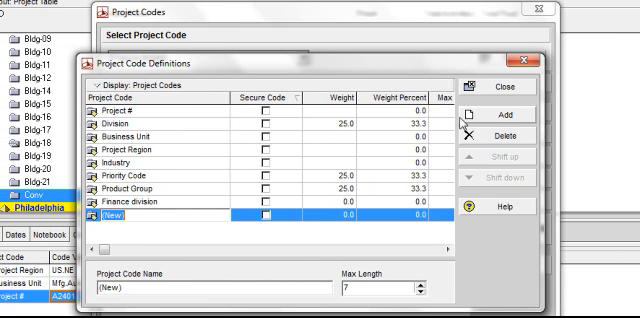
pyautogui.write('Under Construct')
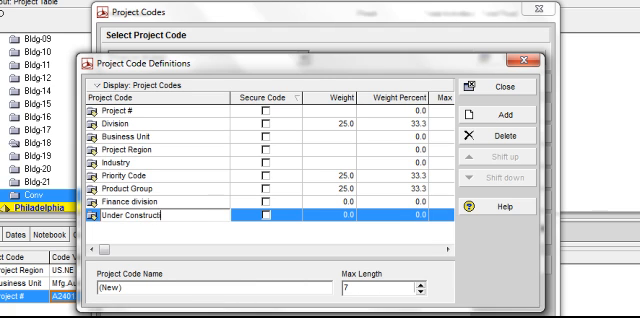
pyautogui.write('ion')
pyautogui.click(384, 288)
pyautogui.write('20')
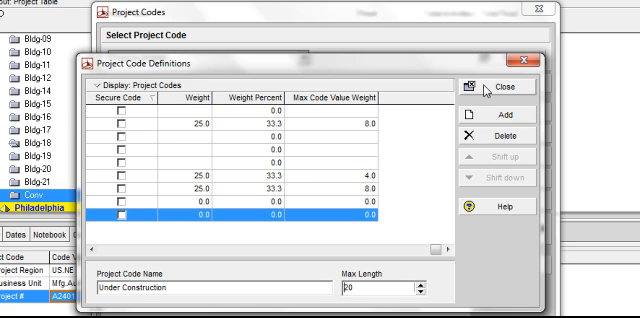
# - Add an 'Electrical' value described 'Electrical' to Under Construction with workflow recipient Rams
pyautogui.click(508, 86)
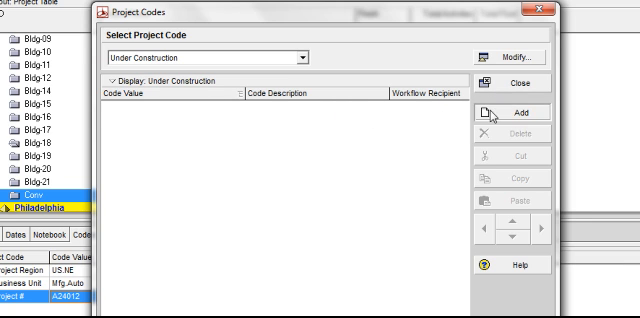
pyautogui.click(528, 112)
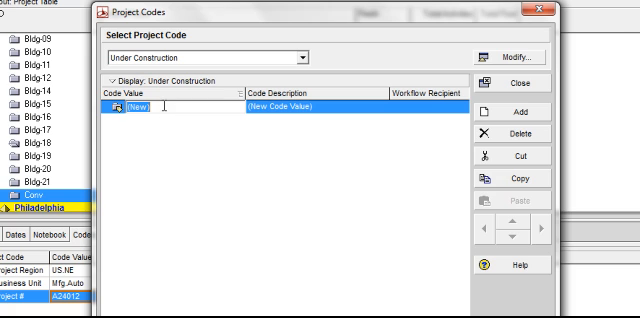
pyautogui.write('E')
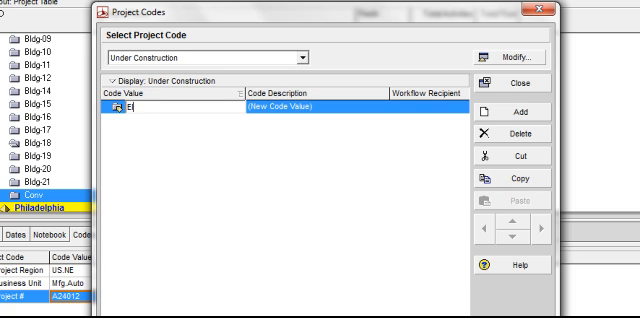
pyautogui.write('lectrical')
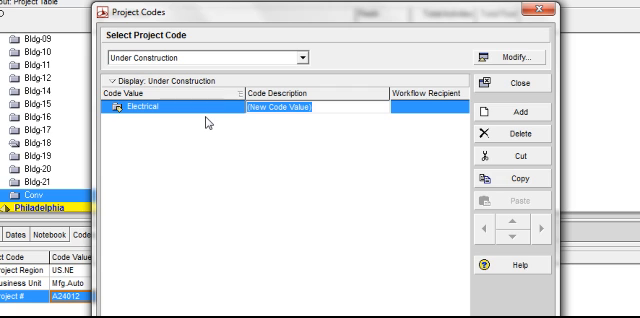
pyautogui.write('E')
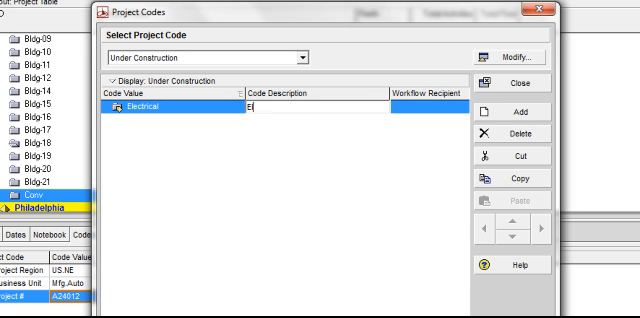
pyautogui.write('lectrical')
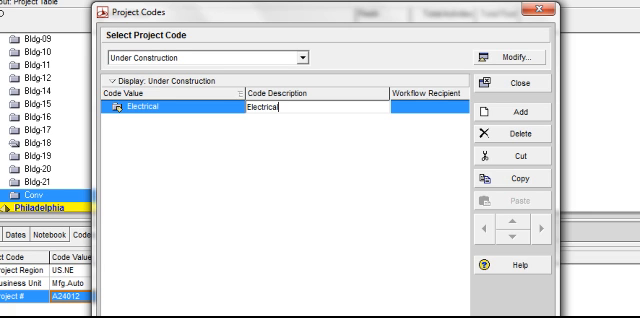
pyautogui.moveTo(212, 126)
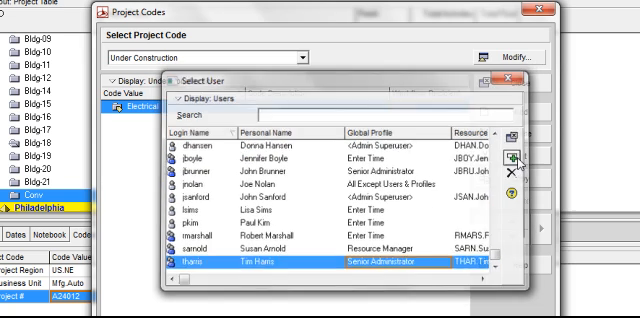
pyautogui.click(512, 156)
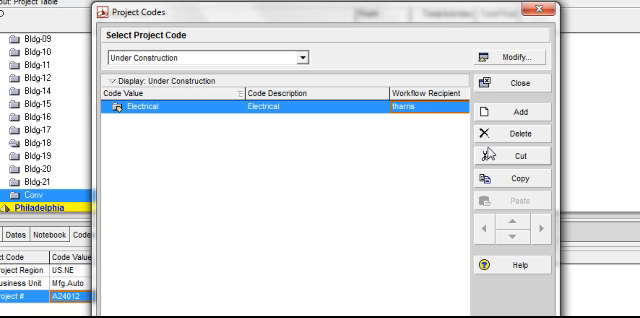
pyautogui.moveTo(516, 108)
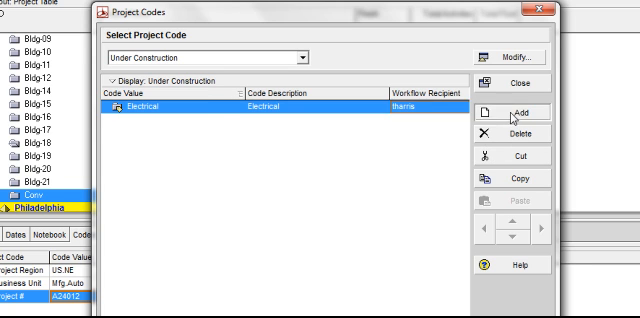
# - Add a second Under Construction value 'Mechanical' with description 'Mechanical'
pyautogui.click(520, 104)
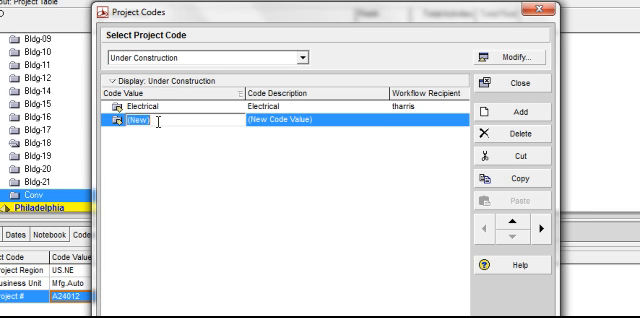
pyautogui.write('M')
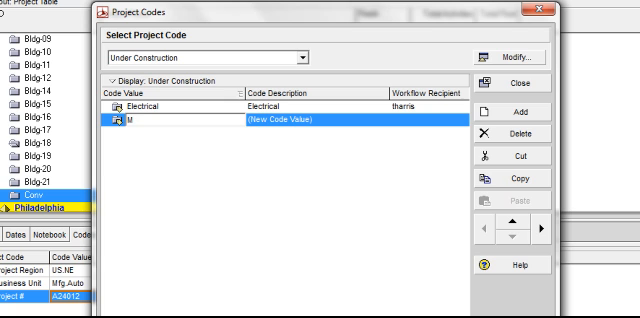
pyautogui.write('echanical')
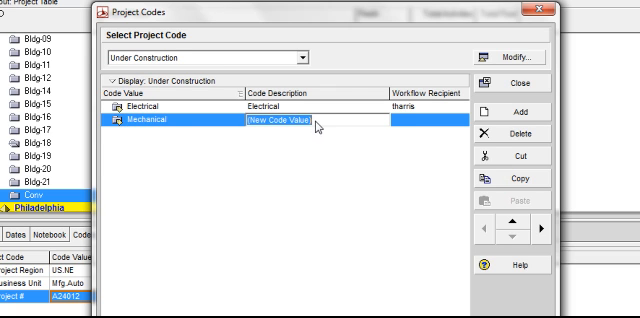
pyautogui.write('Mechanical')
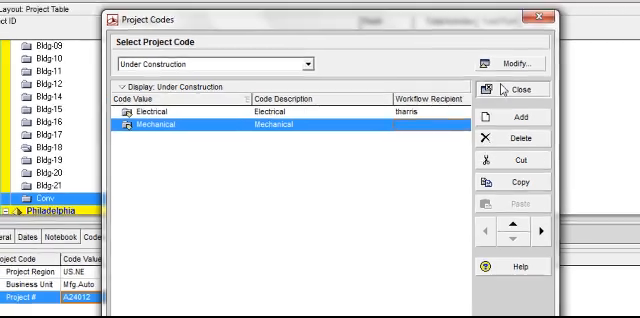
# - Assign the Under Construction value Electrical to the Conveyor System project's codes
pyautogui.click(516, 88)
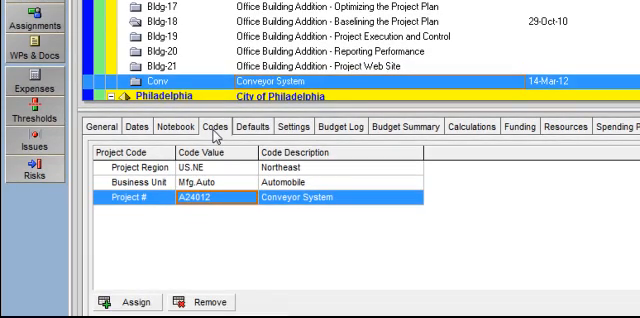
pyautogui.click(132, 300)
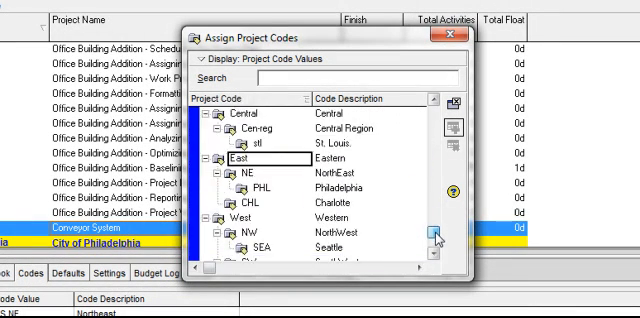
pyautogui.scroll(-3)
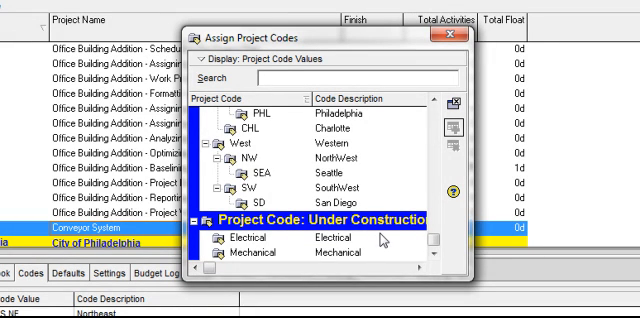
pyautogui.moveTo(310, 240)
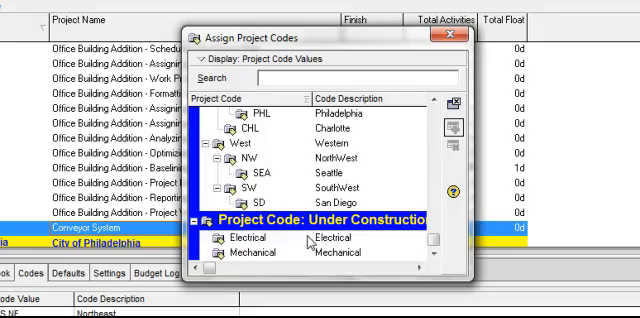
pyautogui.click(244, 238)
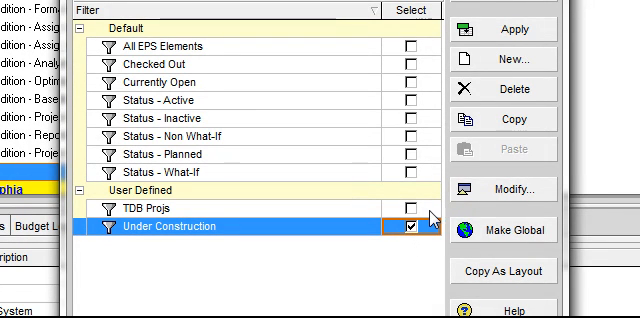
pyautogui.moveTo(484, 188)
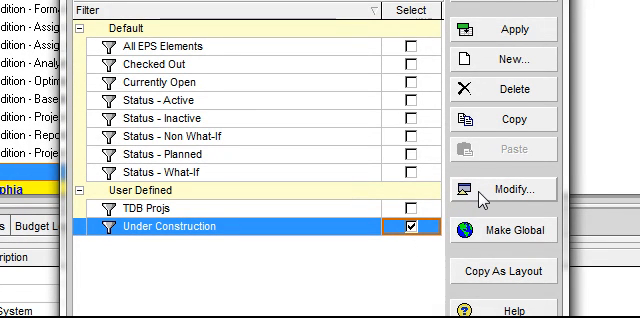
# - Set the filter criterion to Under Construction equals Electrical and apply it to the projects
pyautogui.click(520, 188)
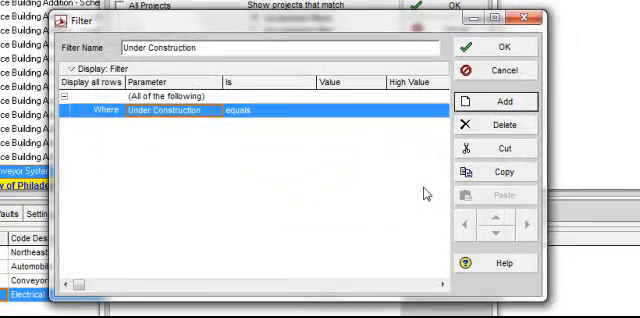
pyautogui.moveTo(238, 162)
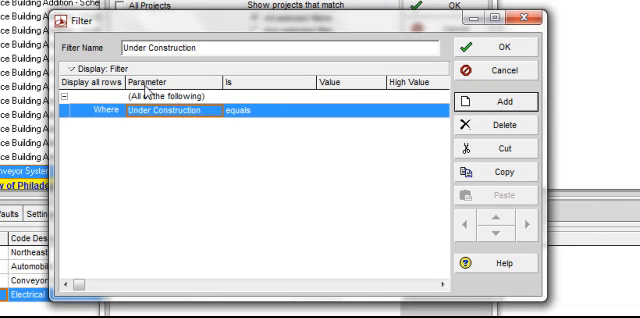
pyautogui.click(208, 112)
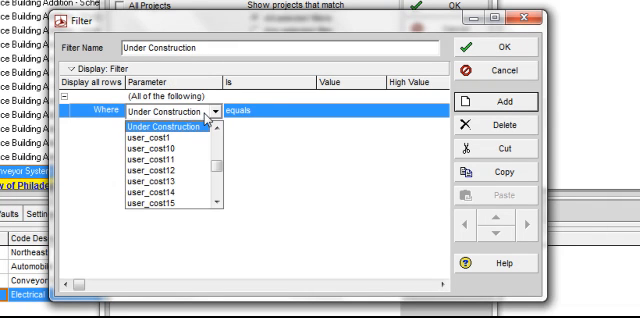
pyautogui.click(164, 128)
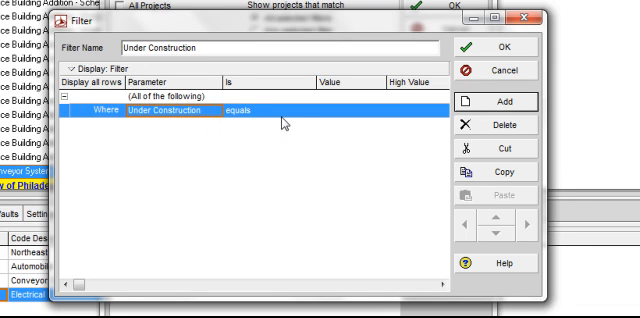
pyautogui.moveTo(312, 124)
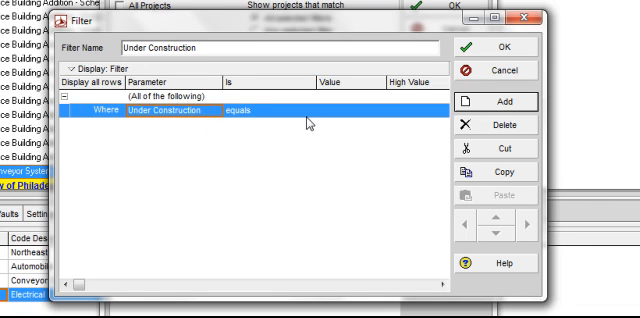
pyautogui.moveTo(360, 118)
pyautogui.write('Electrical')
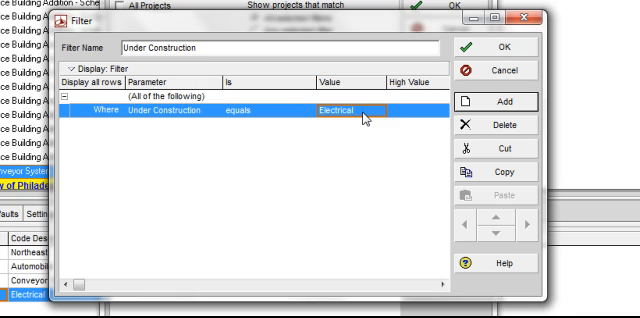
pyautogui.moveTo(474, 84)
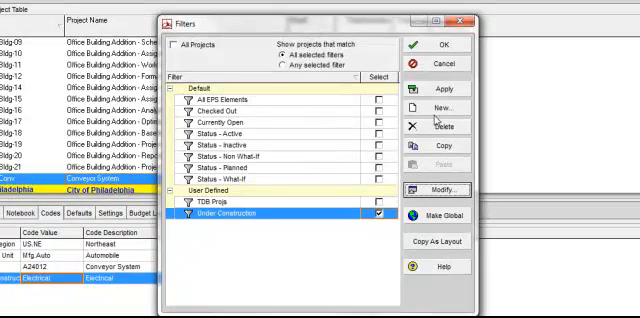
pyautogui.click(428, 88)
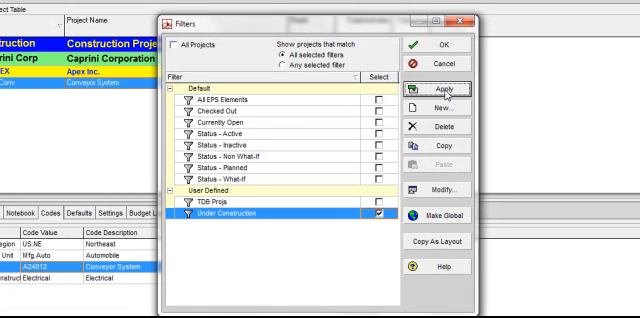